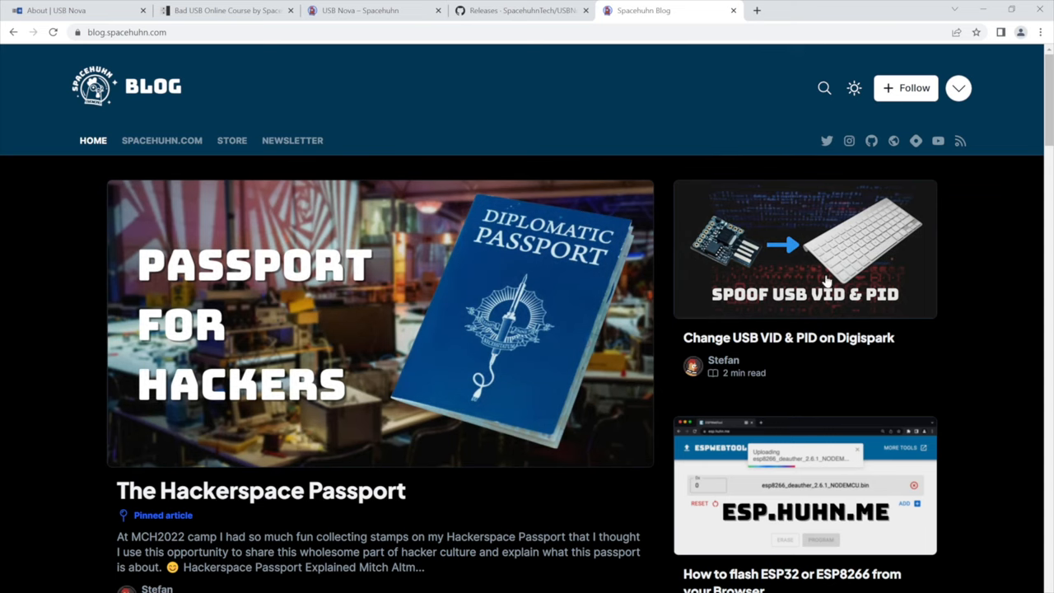
scroll(down, 3)
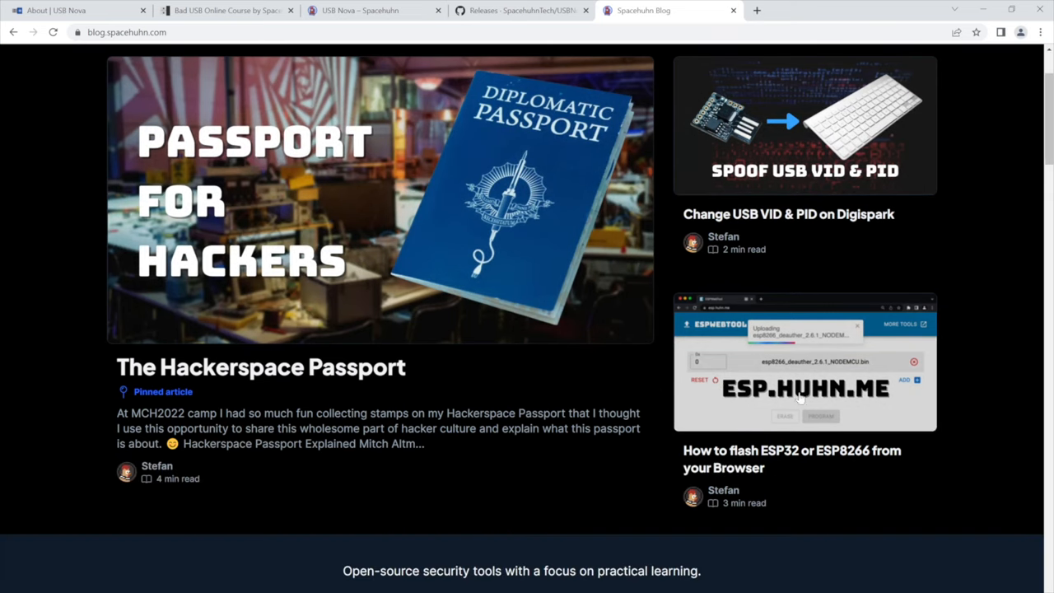
scroll(down, 3)
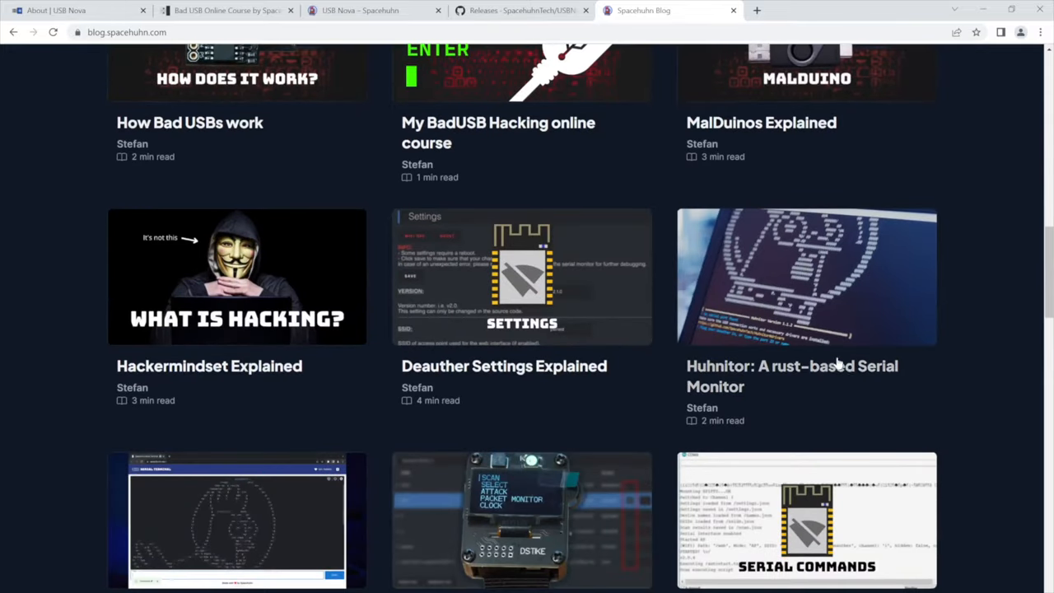